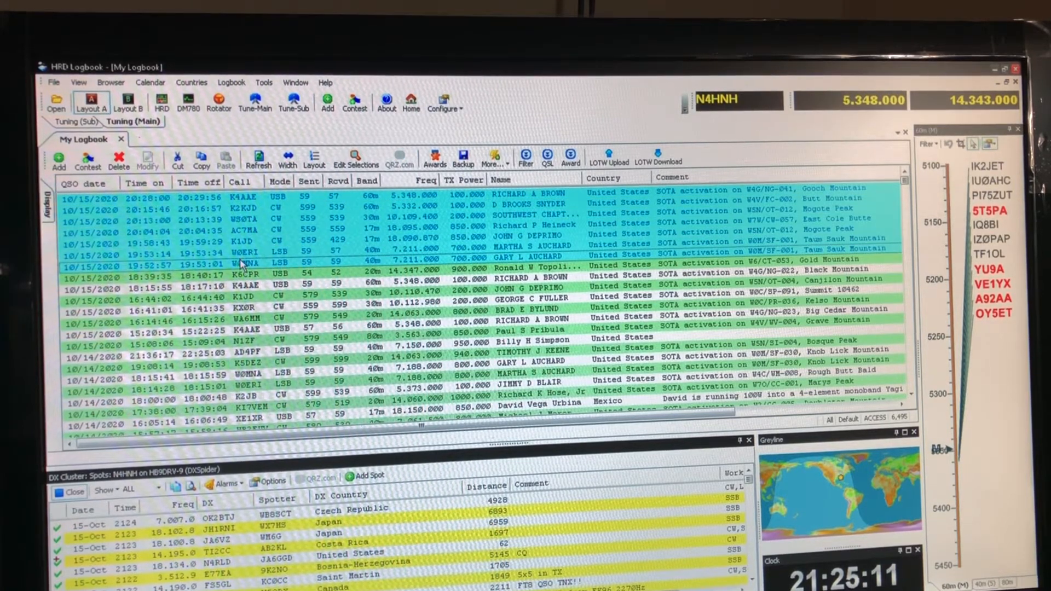
mouse_move(231, 208)
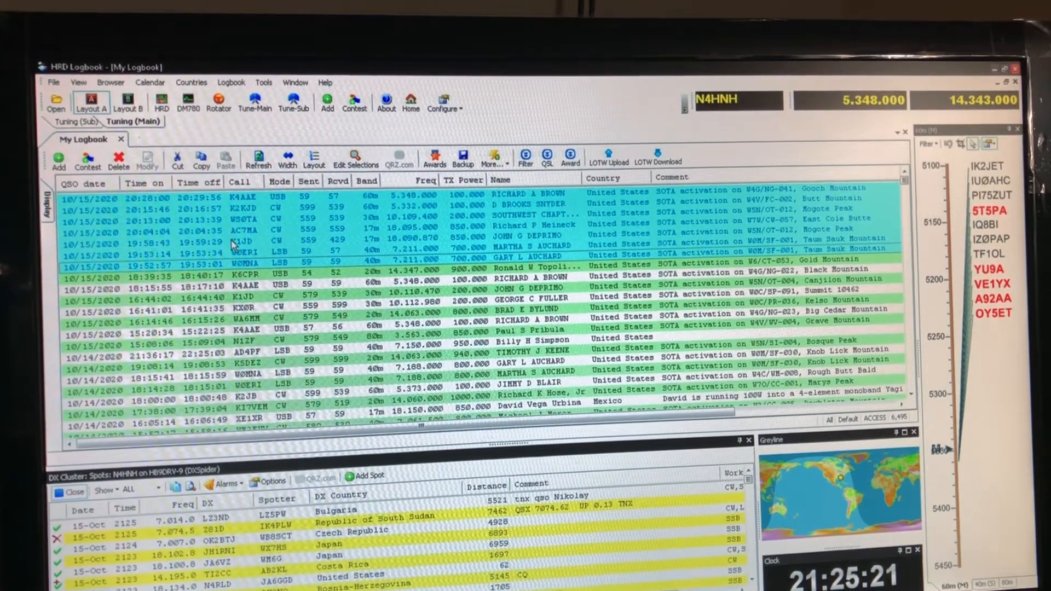
Step: Choose ADIF export for the selection, targeting the existing HRD_Upload.ADI in Downloads and replacing it
right_click(241, 231)
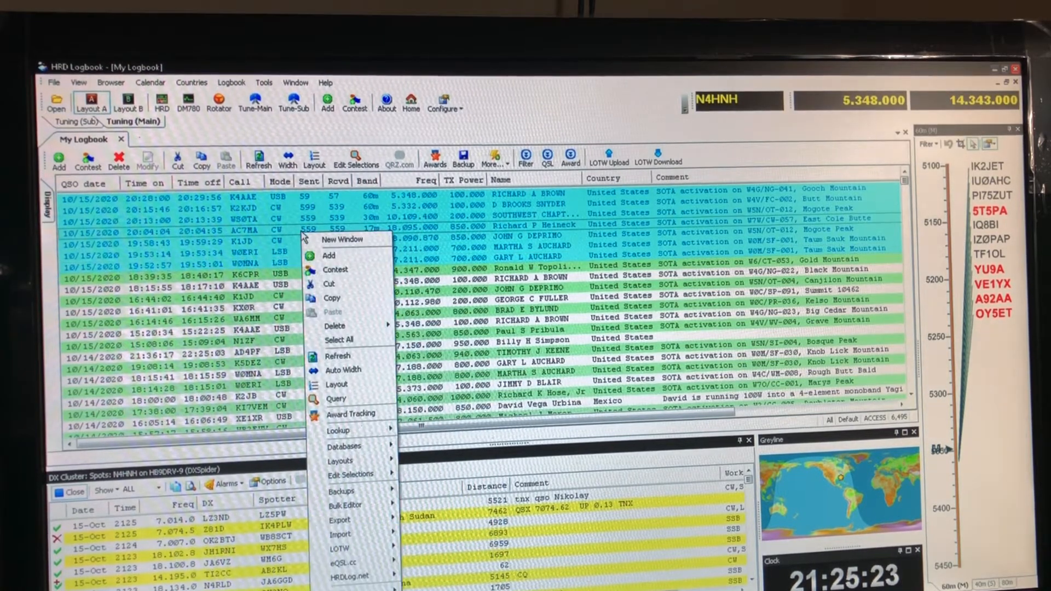
mouse_move(339, 519)
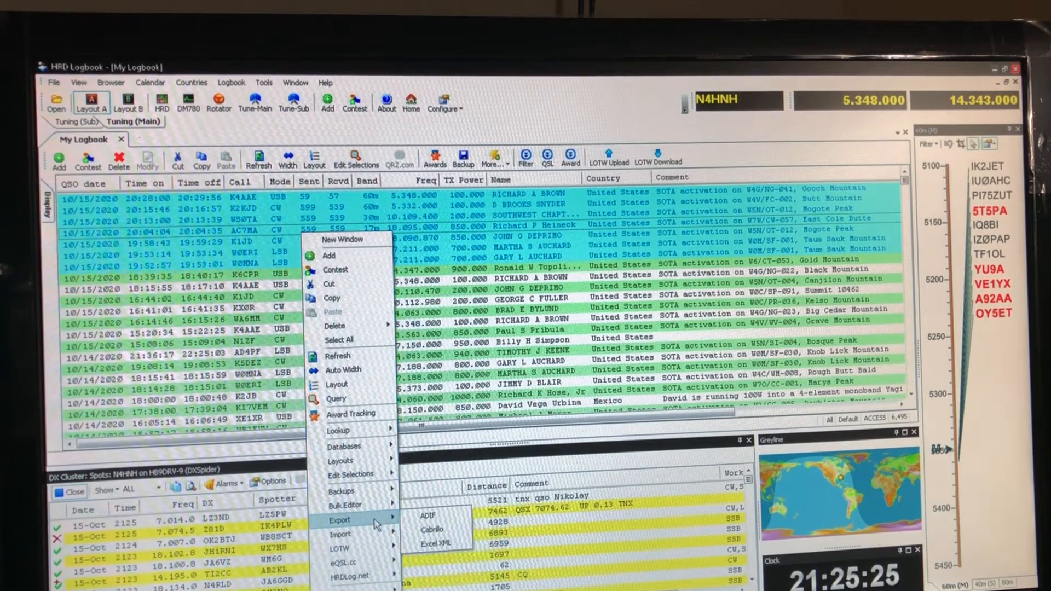
click(427, 515)
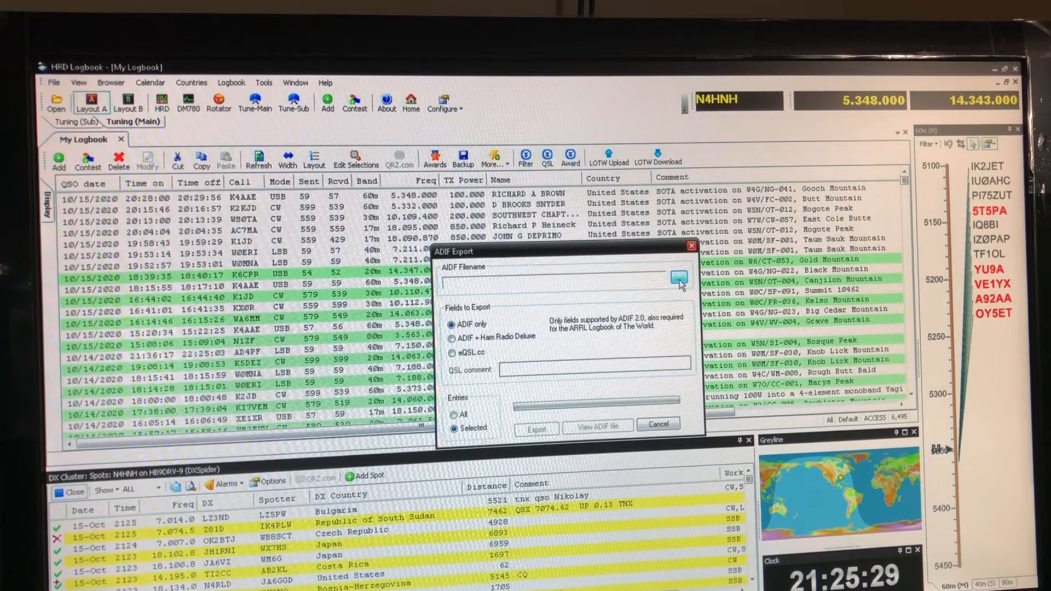
click(678, 277)
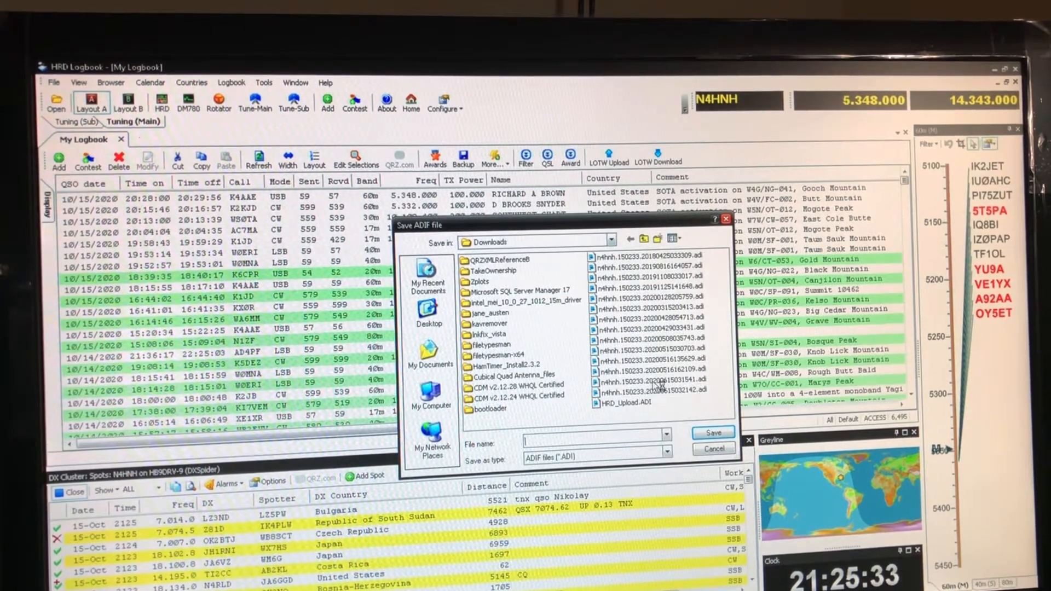
mouse_move(625, 402)
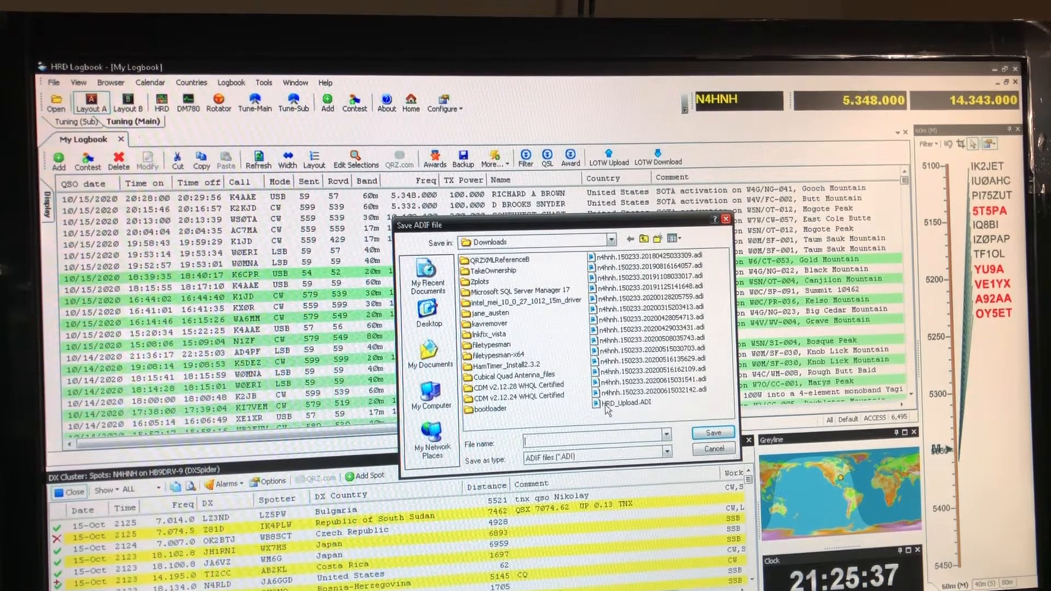
mouse_move(627, 403)
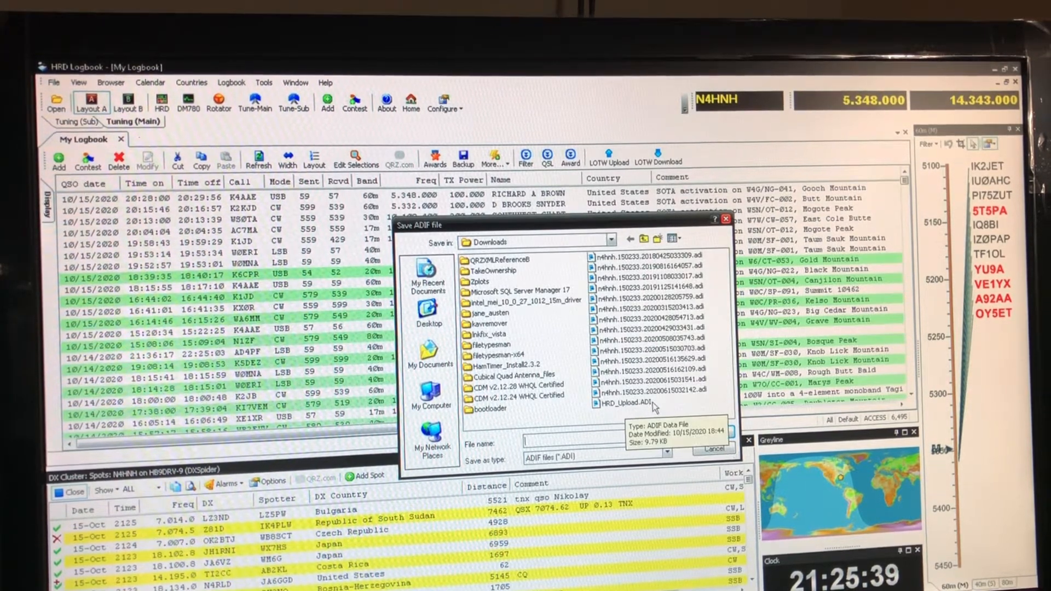
click(625, 402)
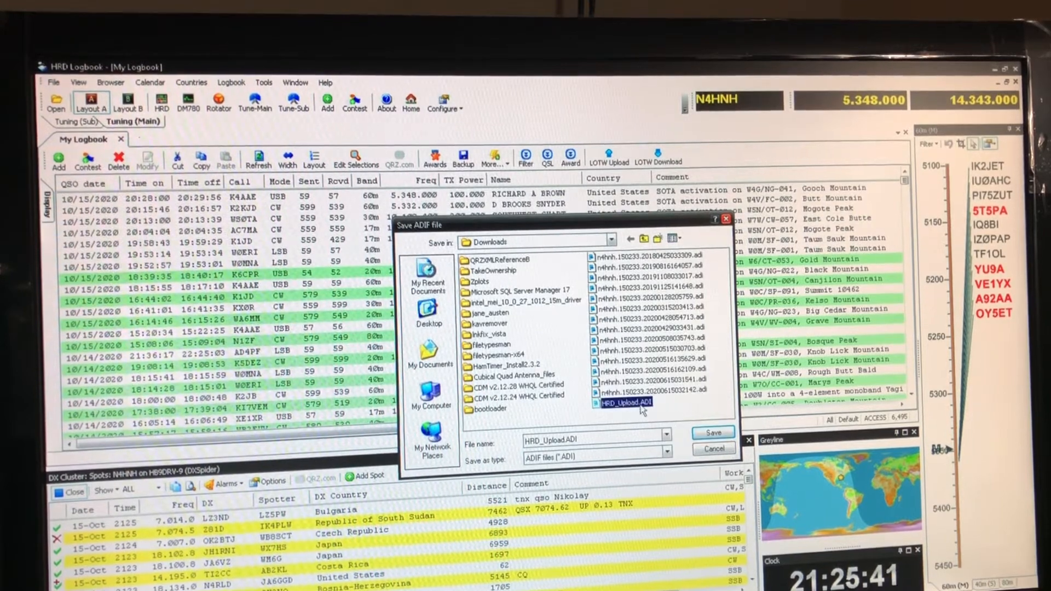
click(713, 433)
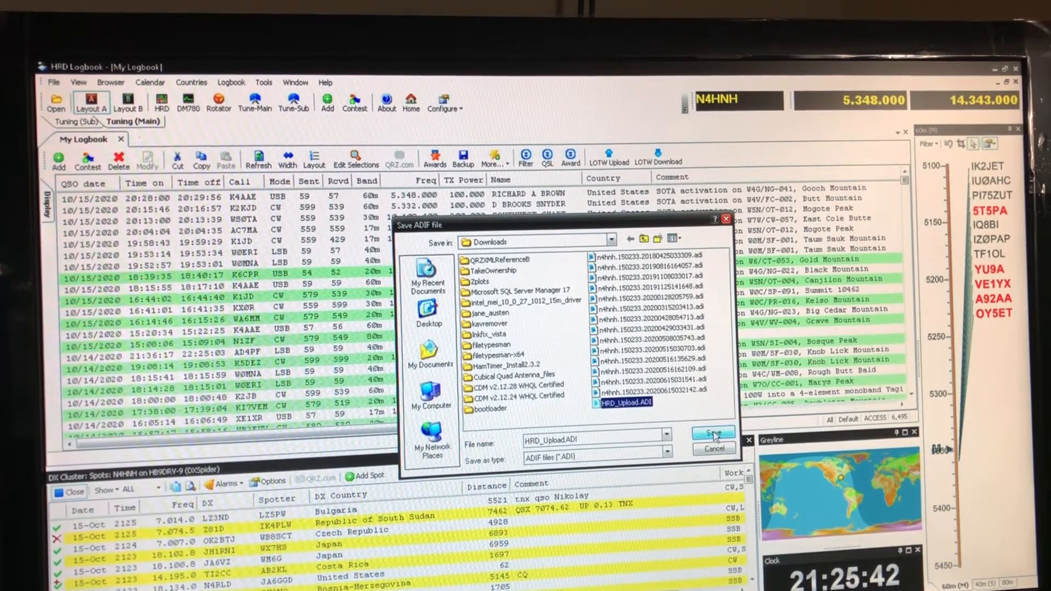
click(712, 432)
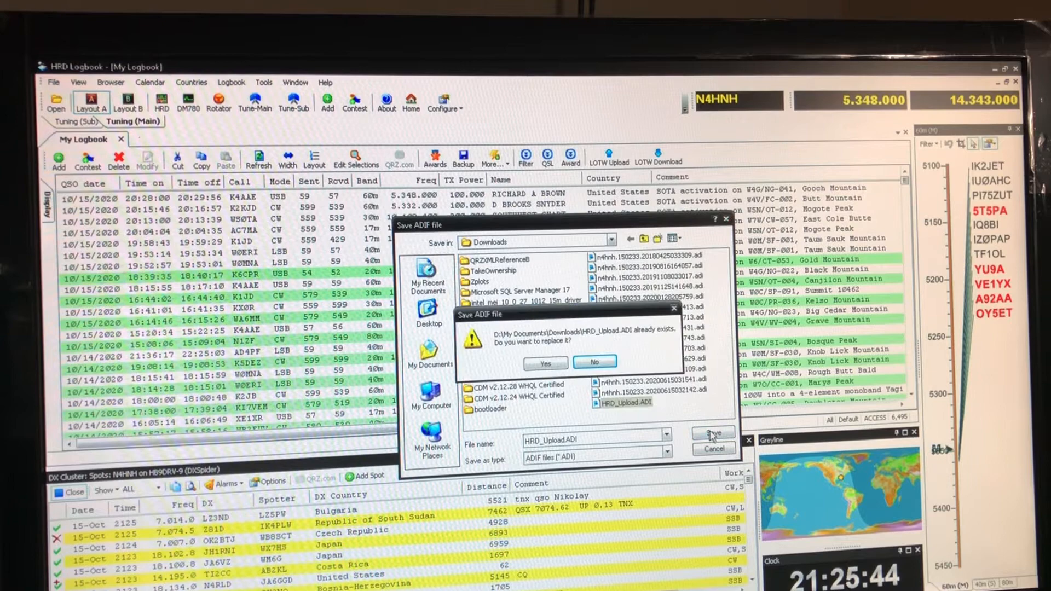
click(592, 363)
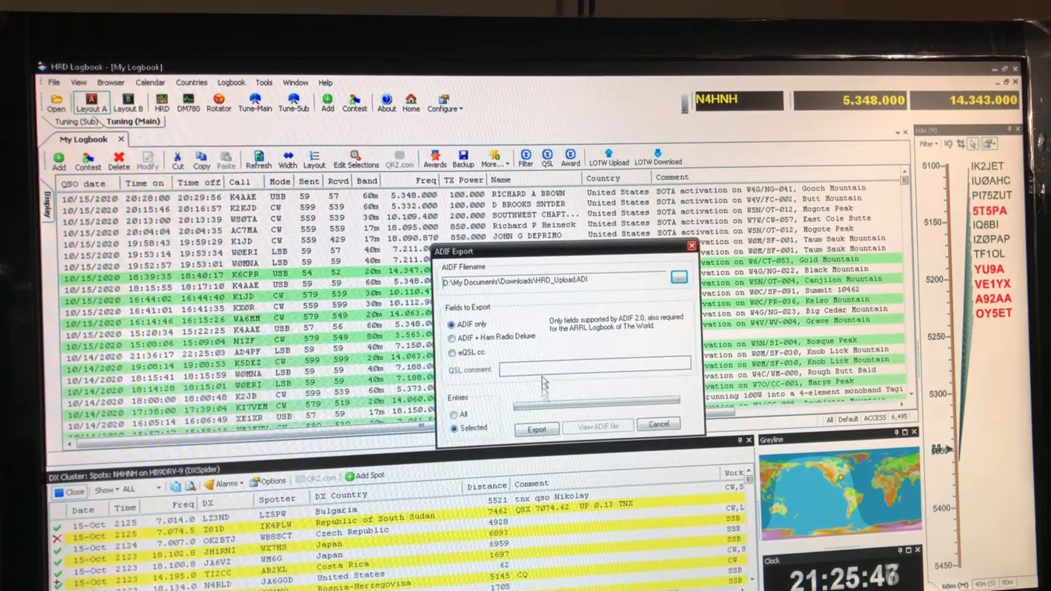
Step: Write the seven contacts to HRD_Upload.ADI and finish the export
click(535, 429)
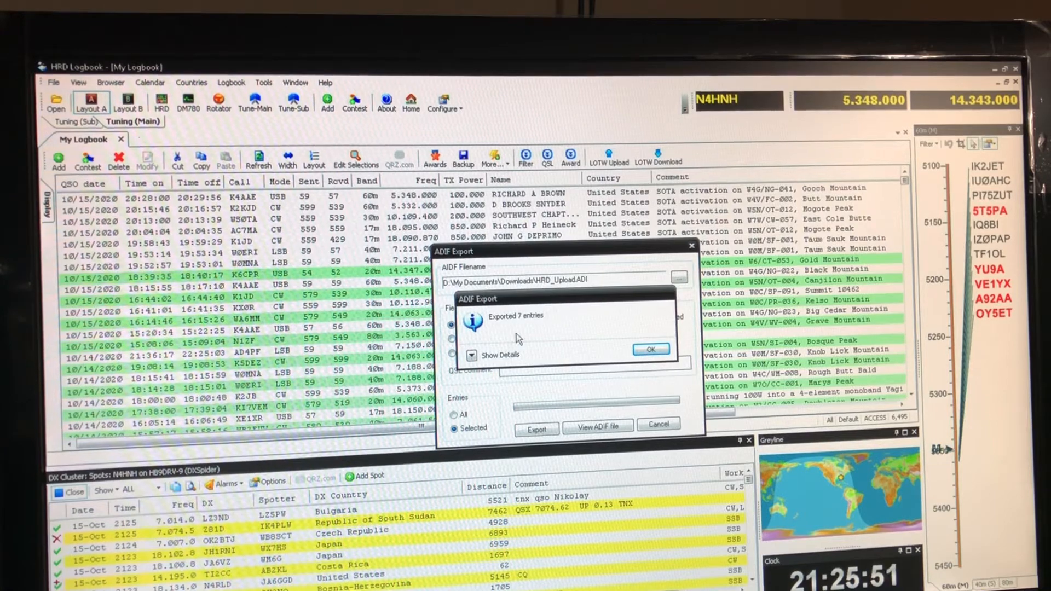
click(649, 349)
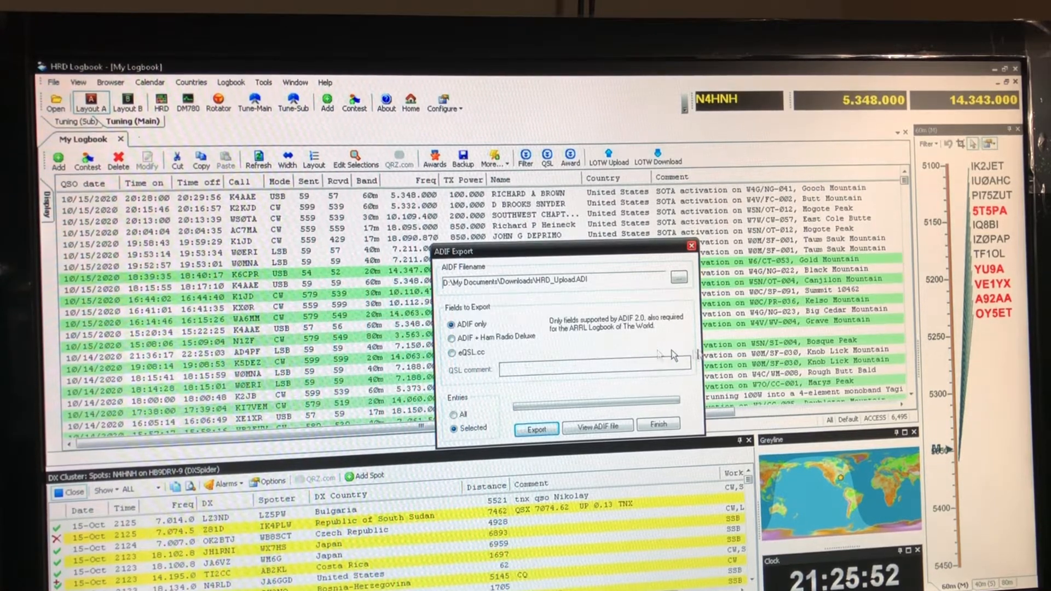
click(658, 423)
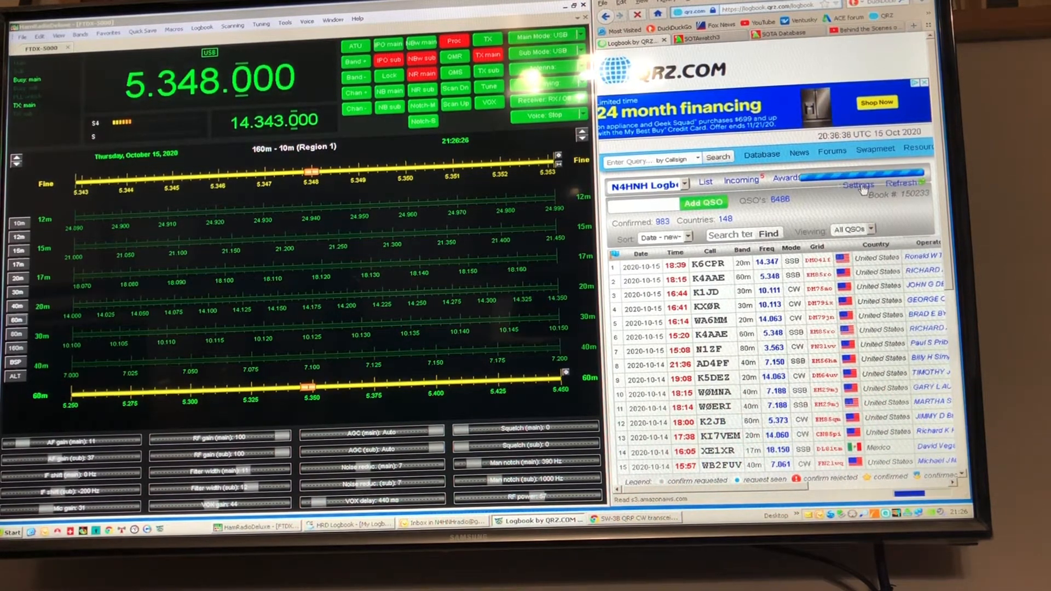
Step: Show the QRZ logbook settings with the ADIF Import/Export section in view
click(858, 184)
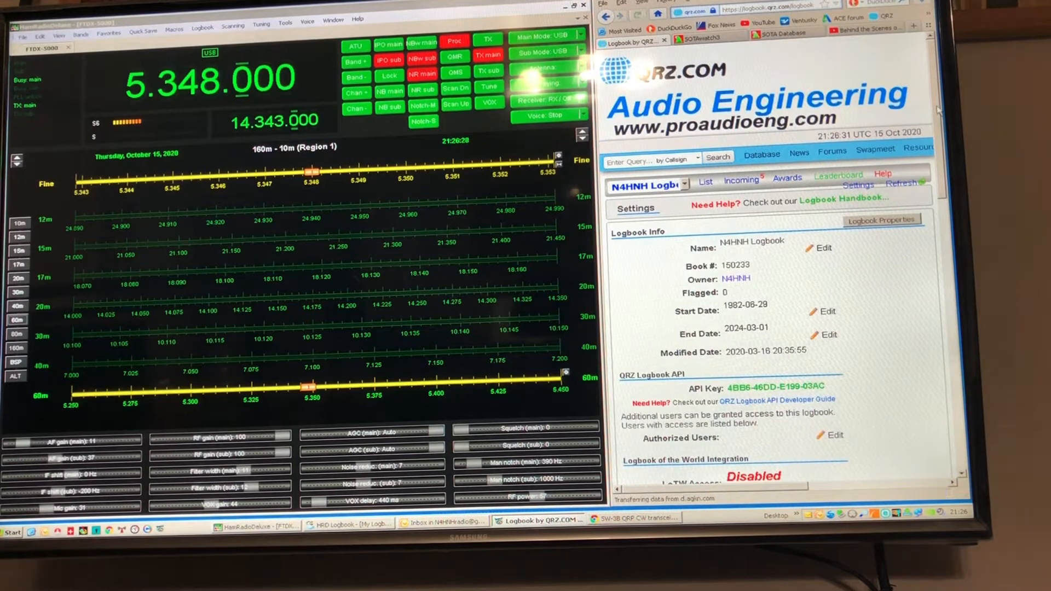
scroll(down, 3)
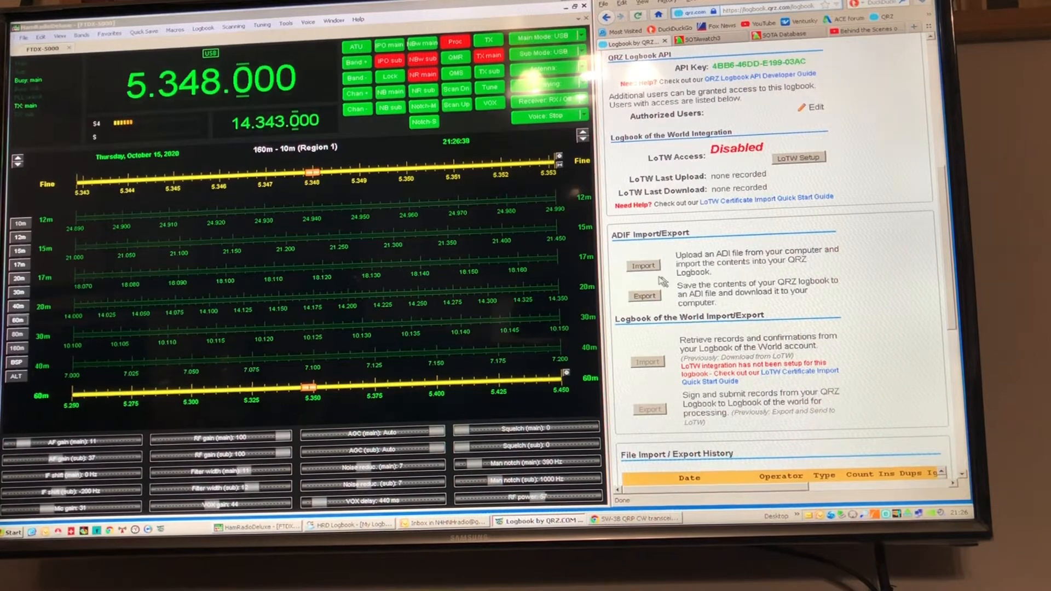
Step: Upload HRD_Upload.ADI from the computer into the QRZ logbook via Import ADI File
click(642, 265)
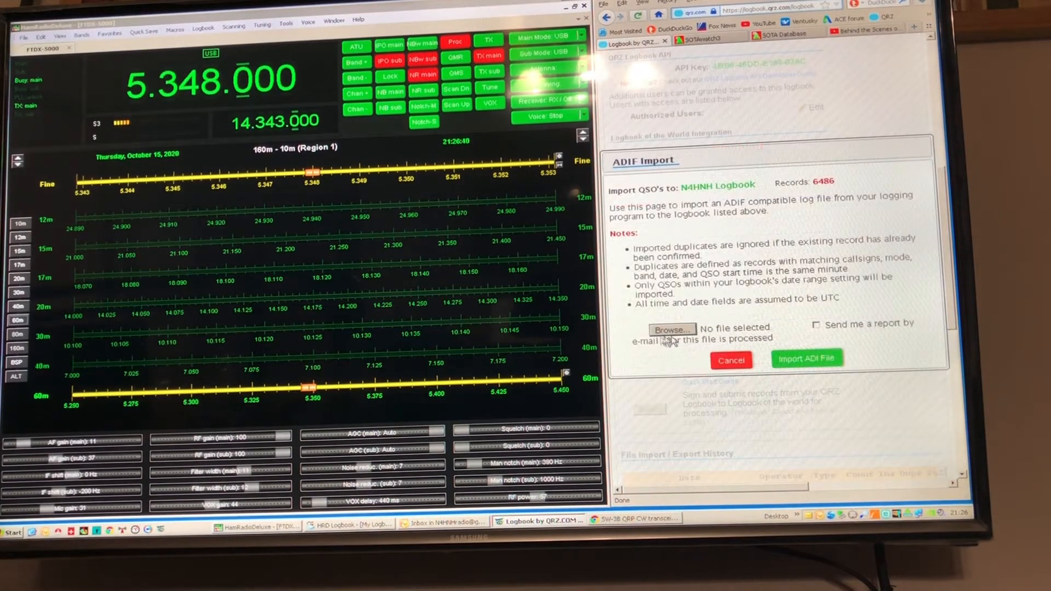
click(671, 329)
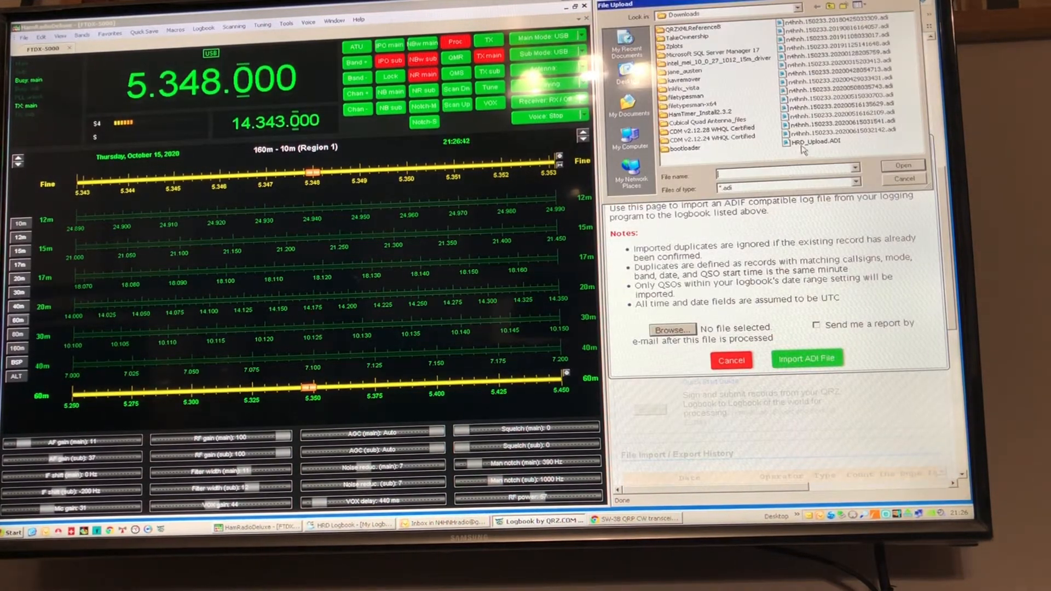
click(815, 142)
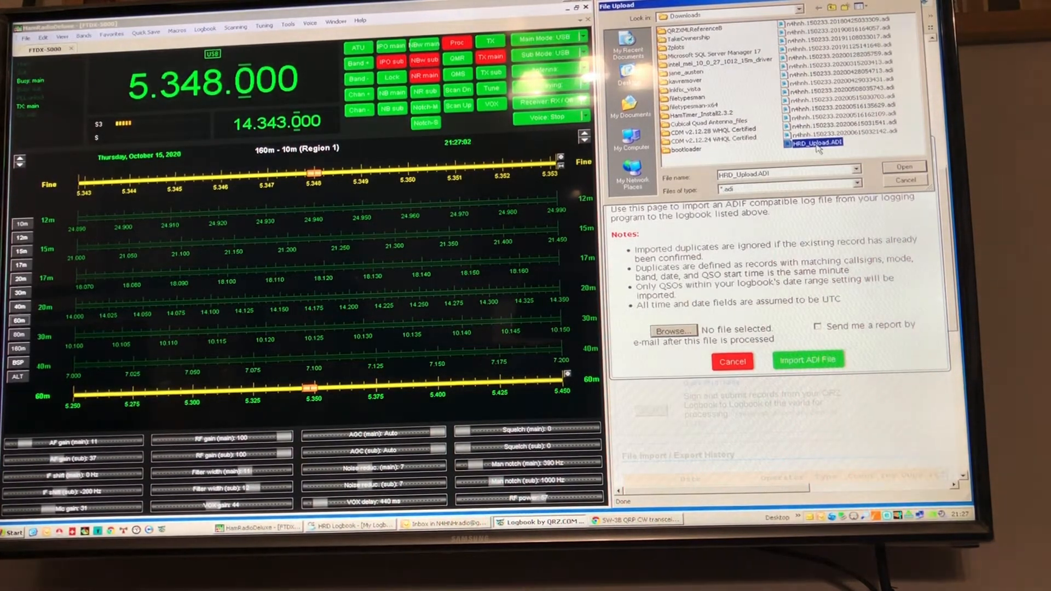
mouse_move(814, 142)
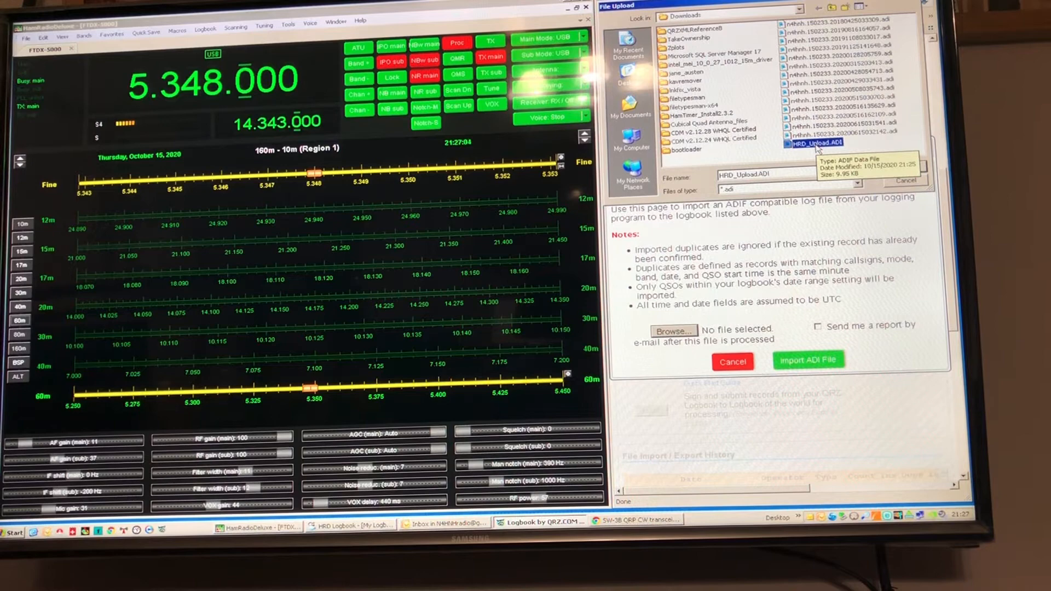
click(813, 142)
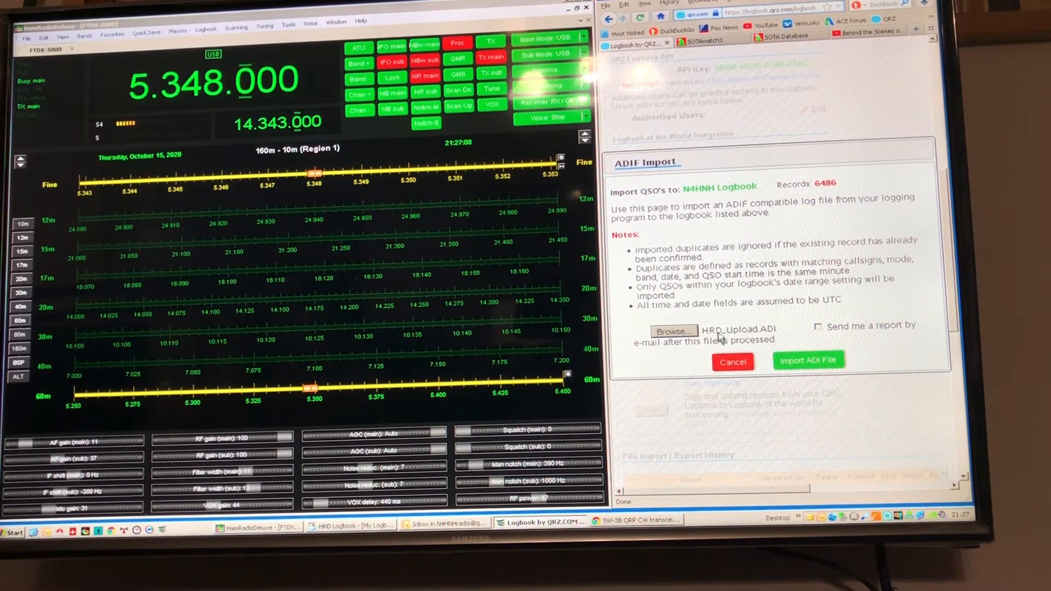
click(808, 360)
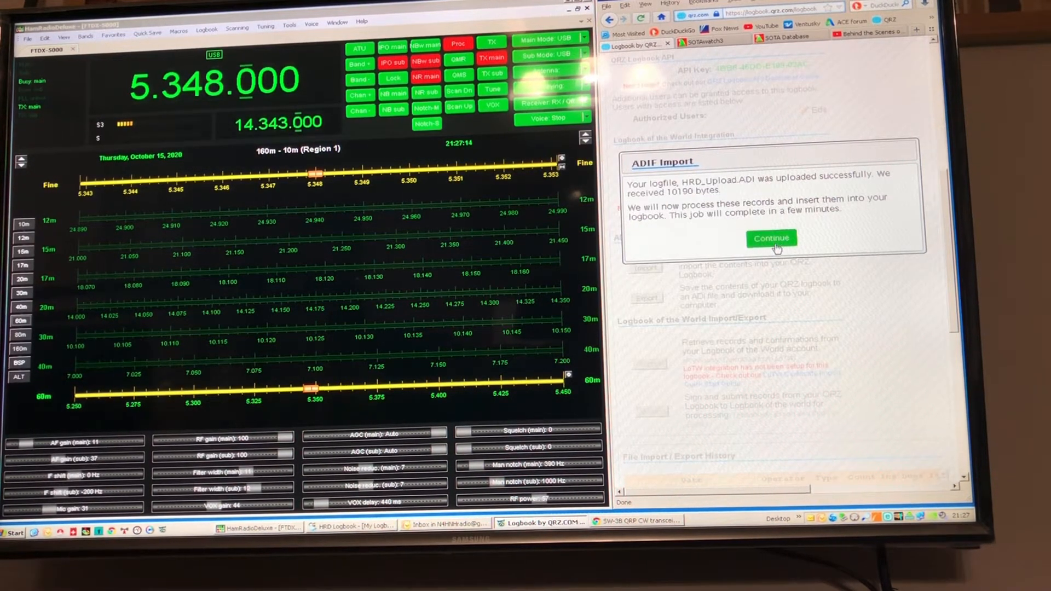
Step: Continue past the upload confirmation and view the QSO list showing the new 2020-10-15 contacts
click(771, 237)
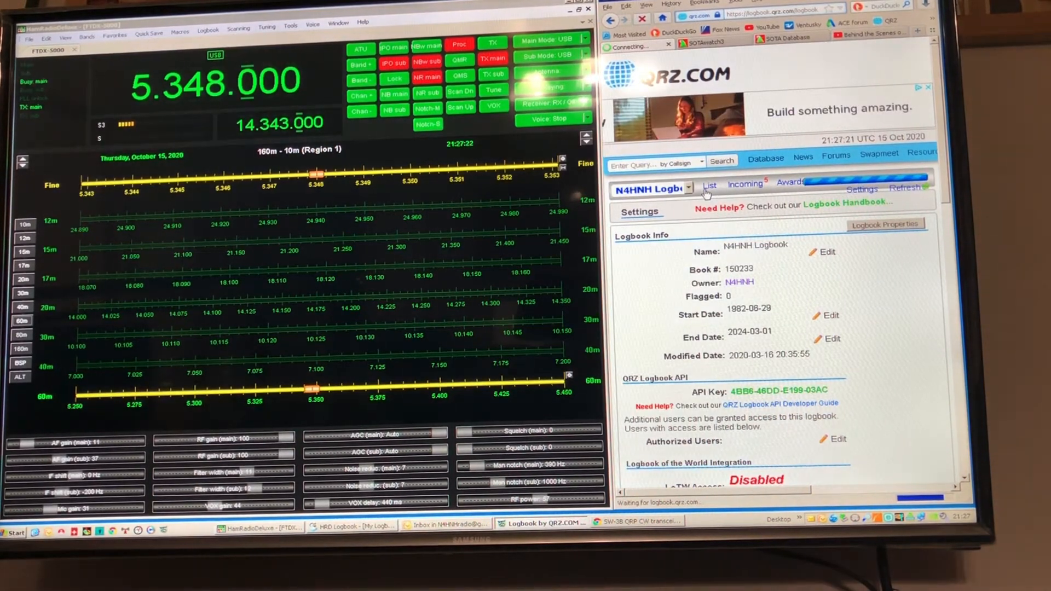
click(709, 186)
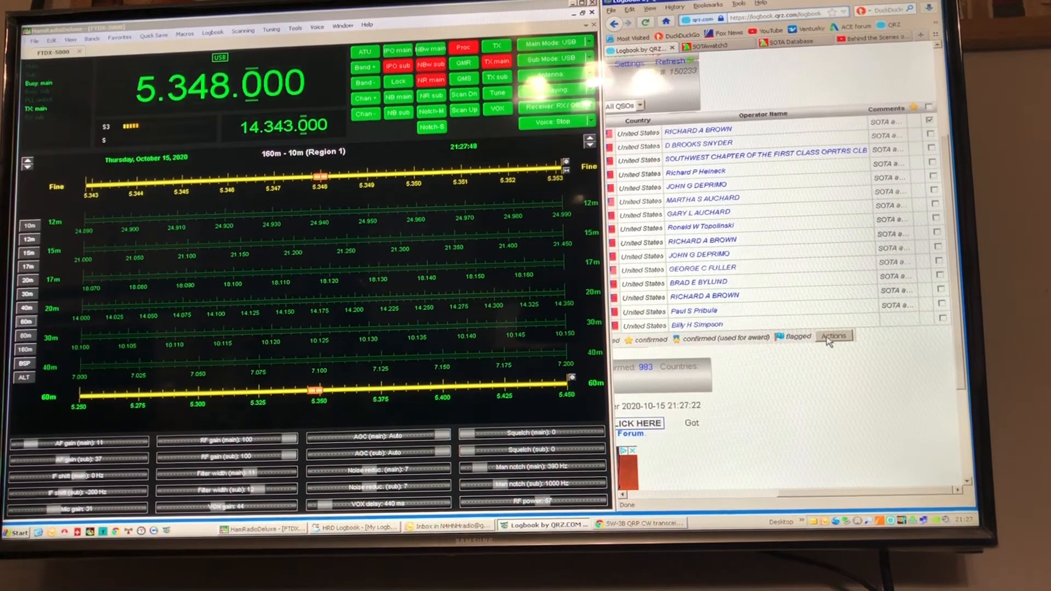
click(833, 334)
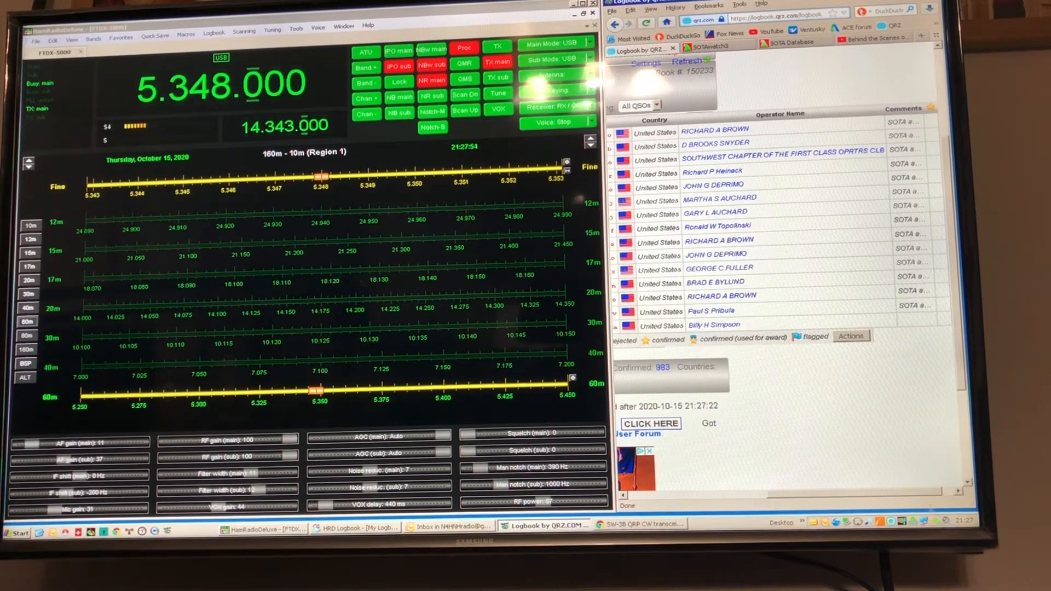
click(901, 52)
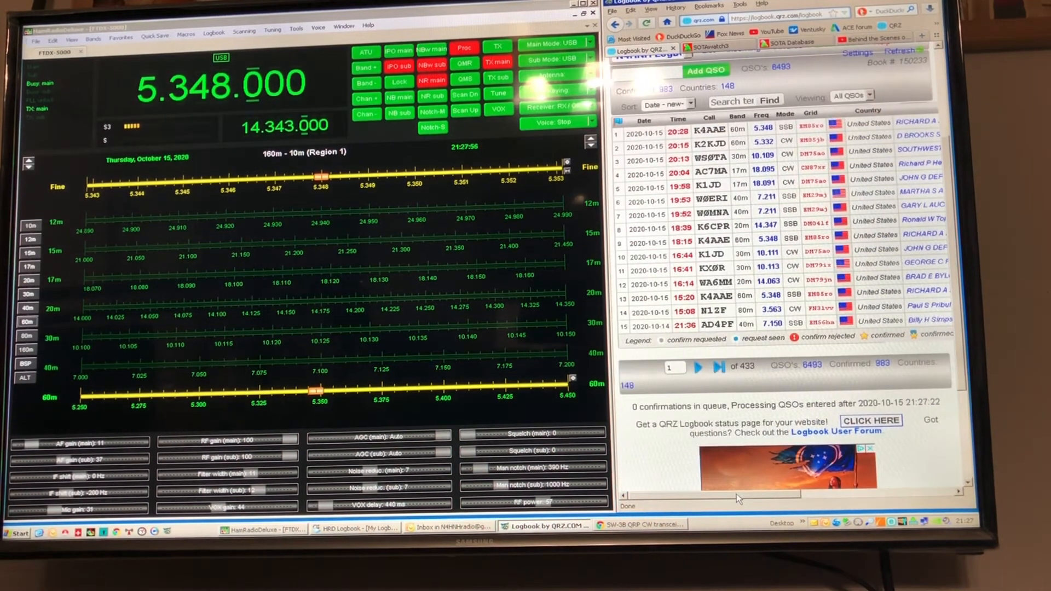